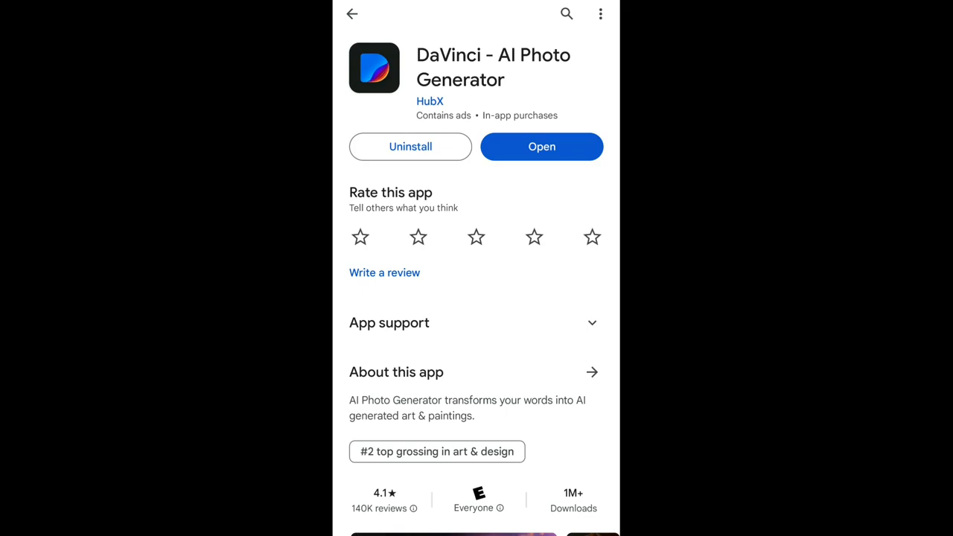
Browse the store listing's promotional previews and launch the DaVinci photo generator
scroll(down, 3)
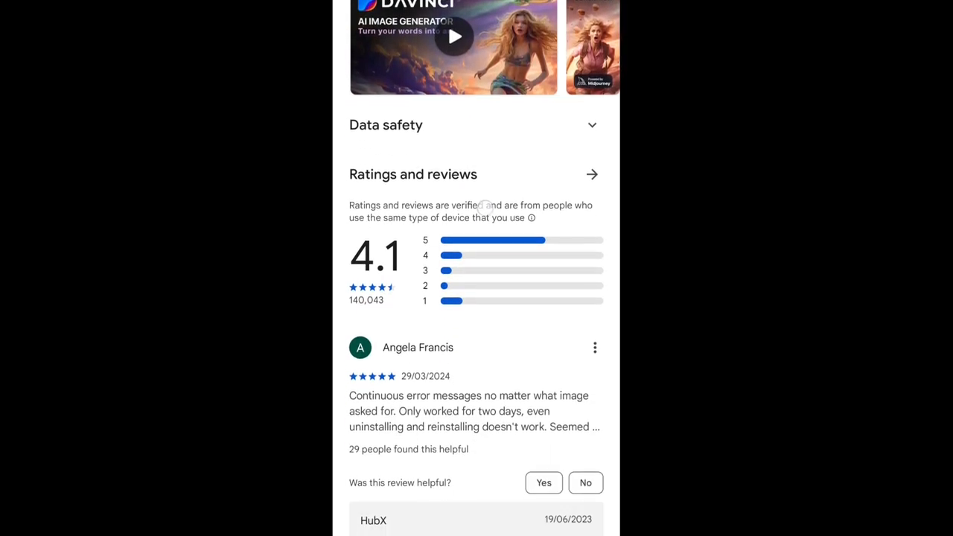
click(454, 38)
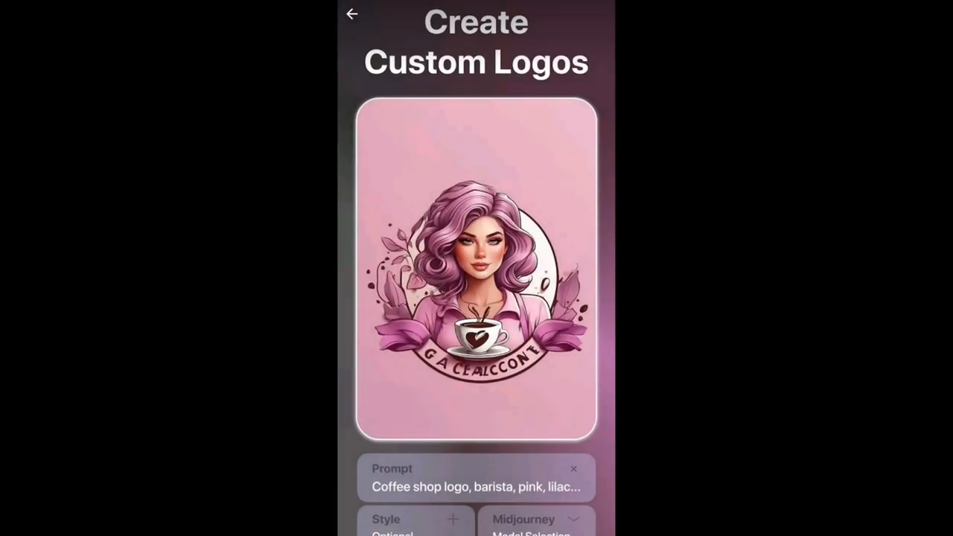
click(415, 519)
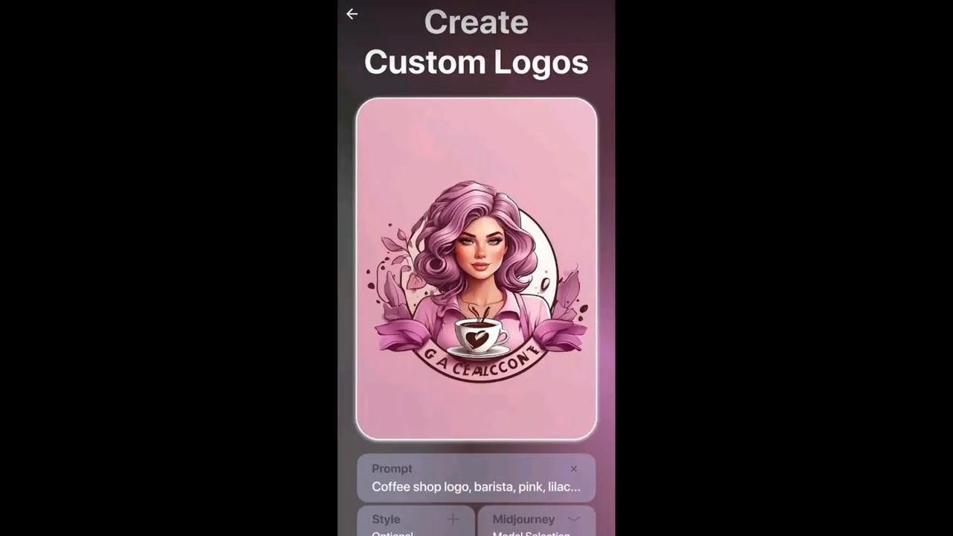
click(352, 14)
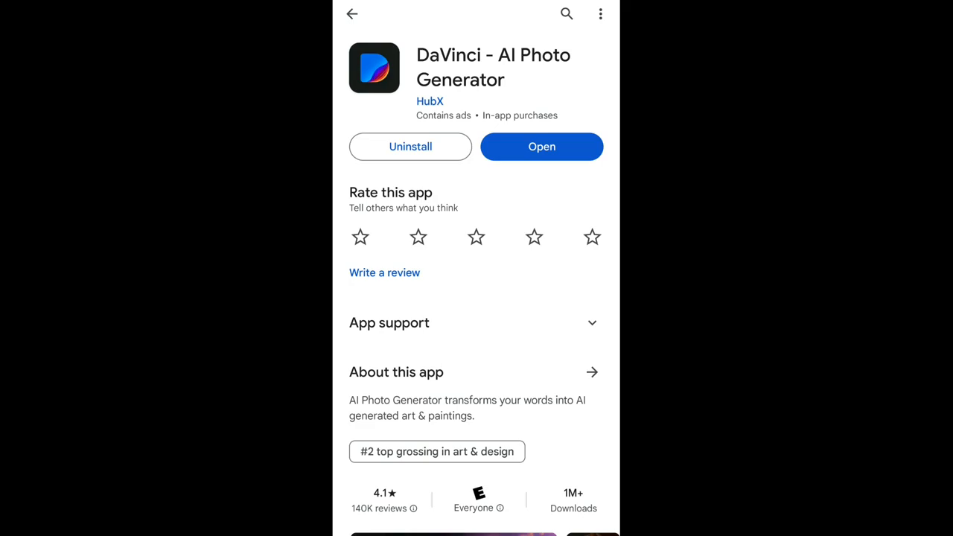
click(542, 146)
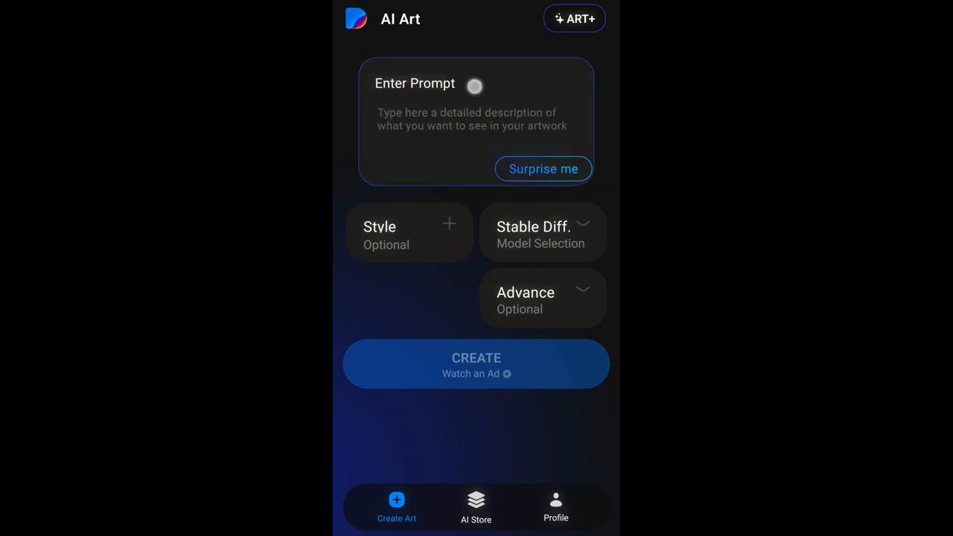
Replace the moon goddess prompt with 'Super mario, walking on the moon, octane render, realistic'
click(472, 119)
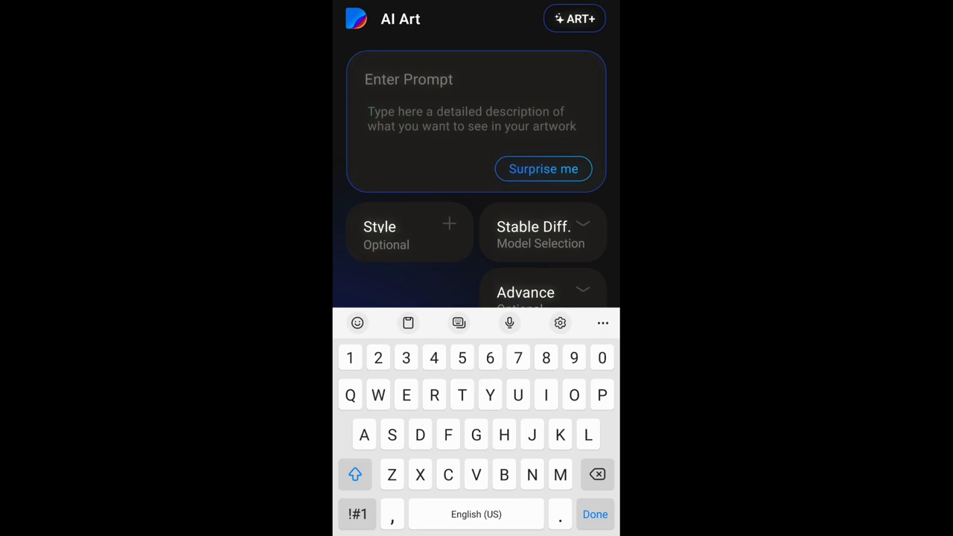
text(detail, 120k, ultra hd, hyper detailed, white, wlop, digital painting; crystal body)
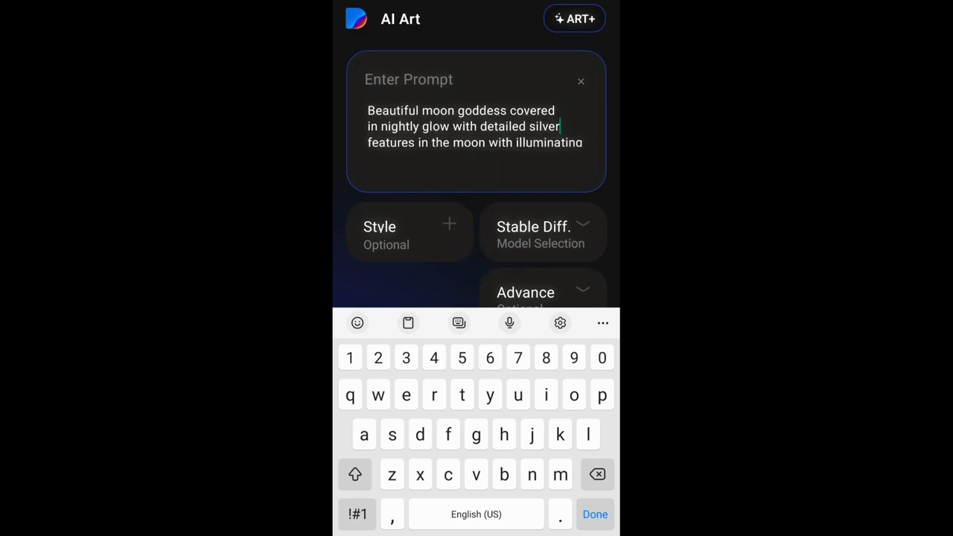
click(581, 80)
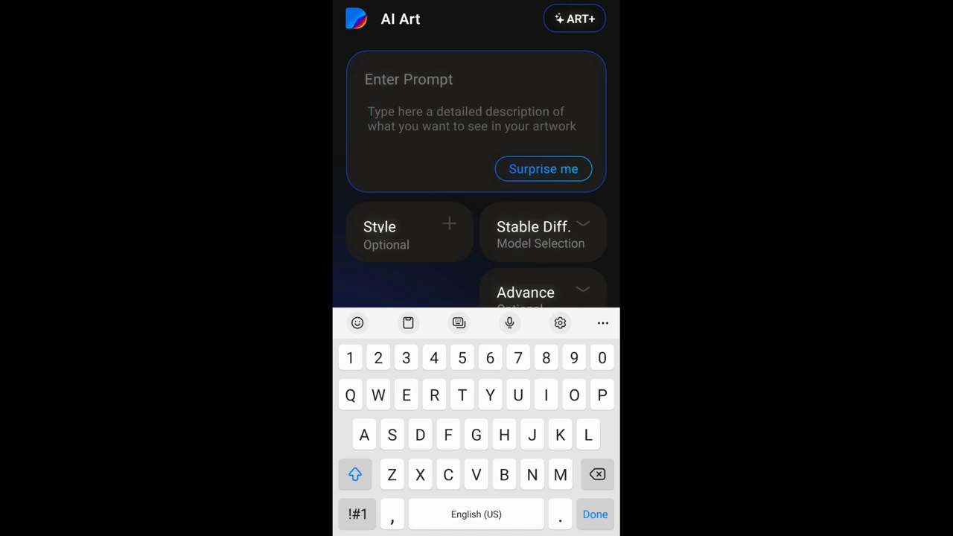
text(Super mario, walking on the moon, octane render, realistic)
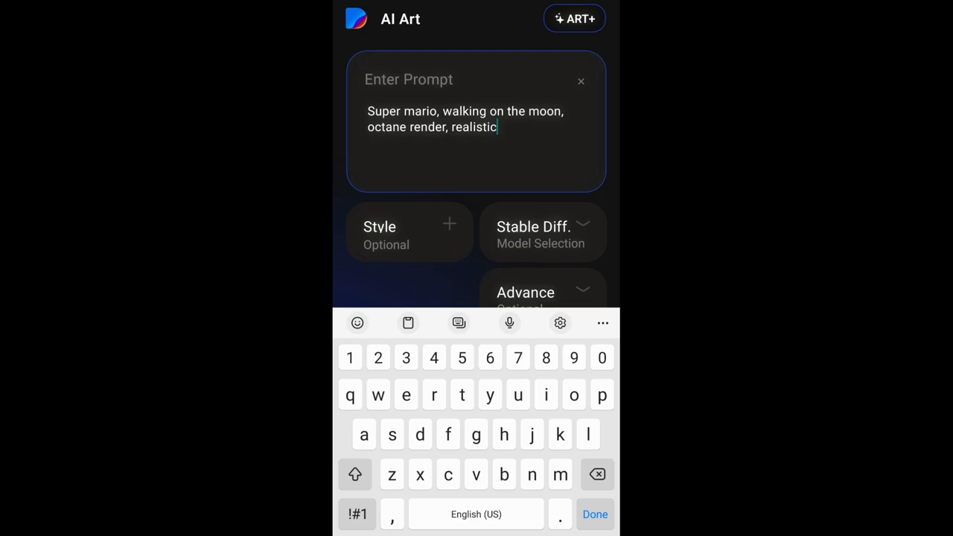
click(596, 513)
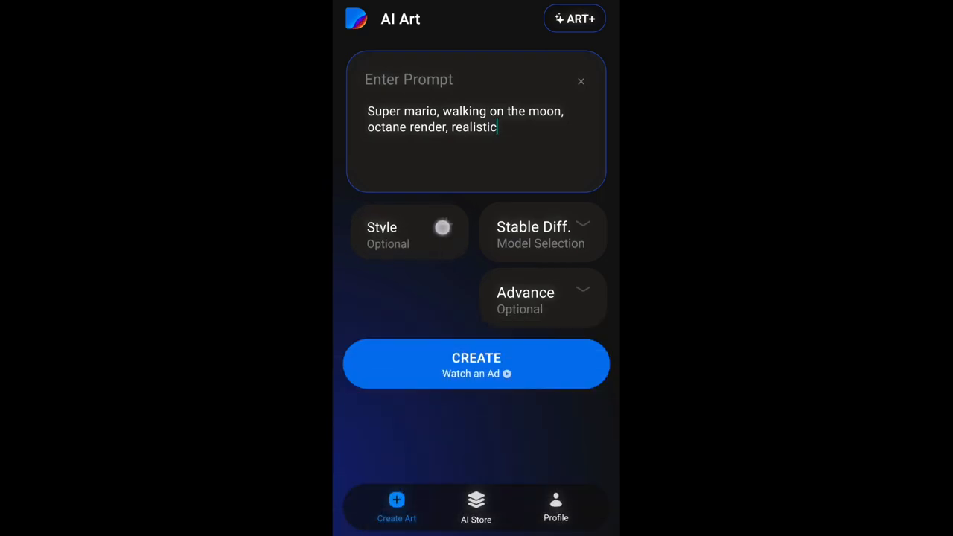
click(409, 233)
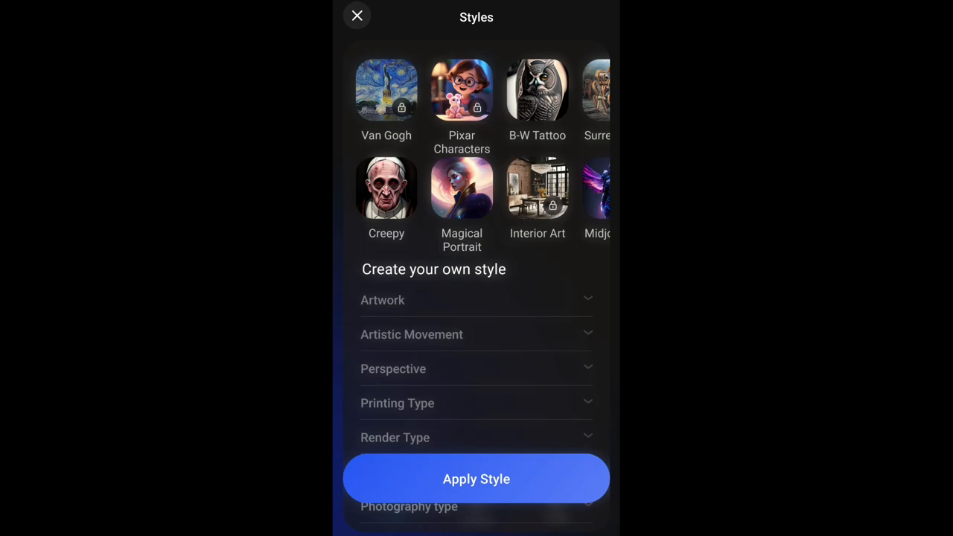
scroll(left, 3)
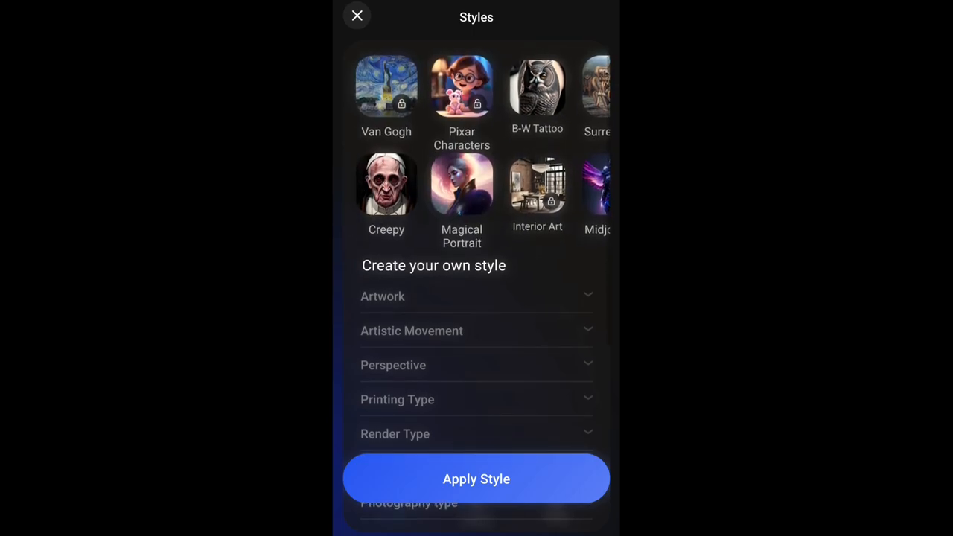
scroll(right, 3)
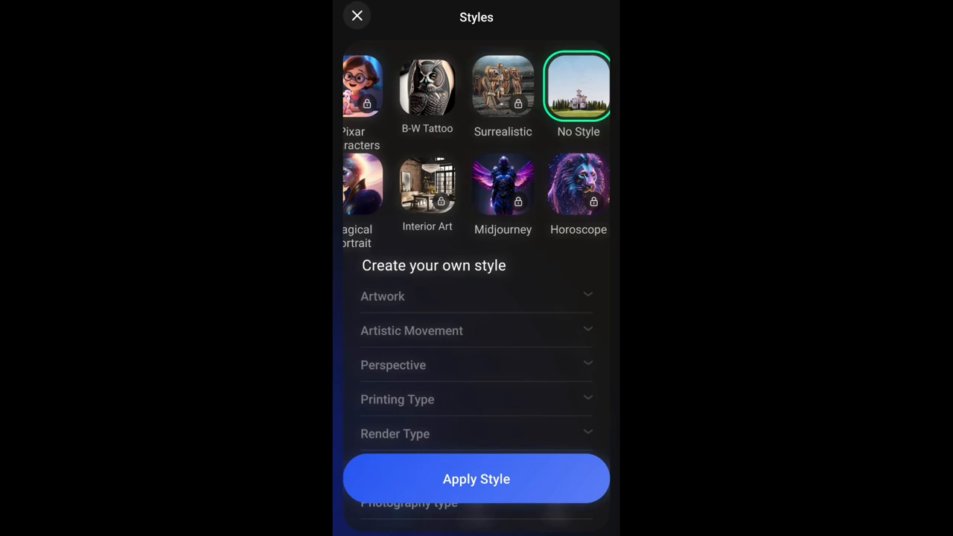
scroll(right, 3)
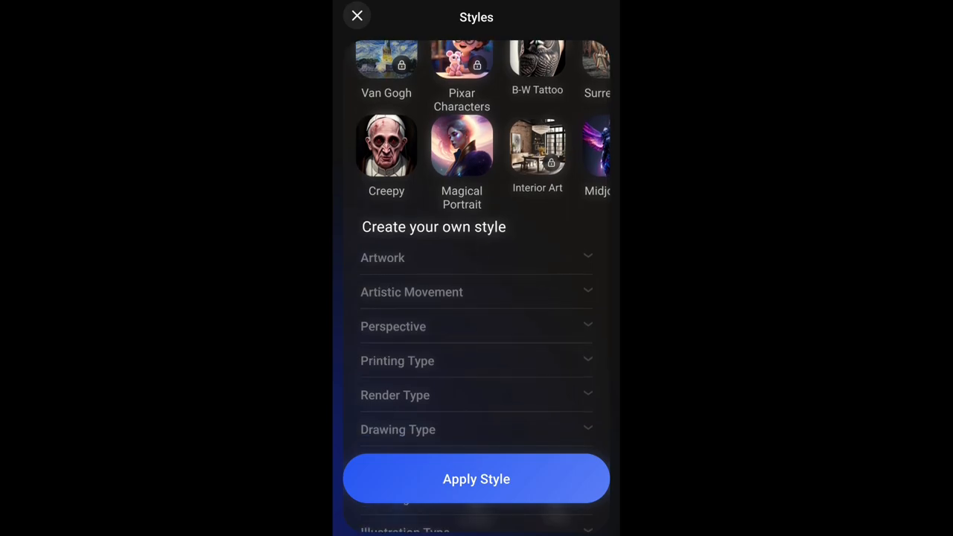
scroll(down, 3)
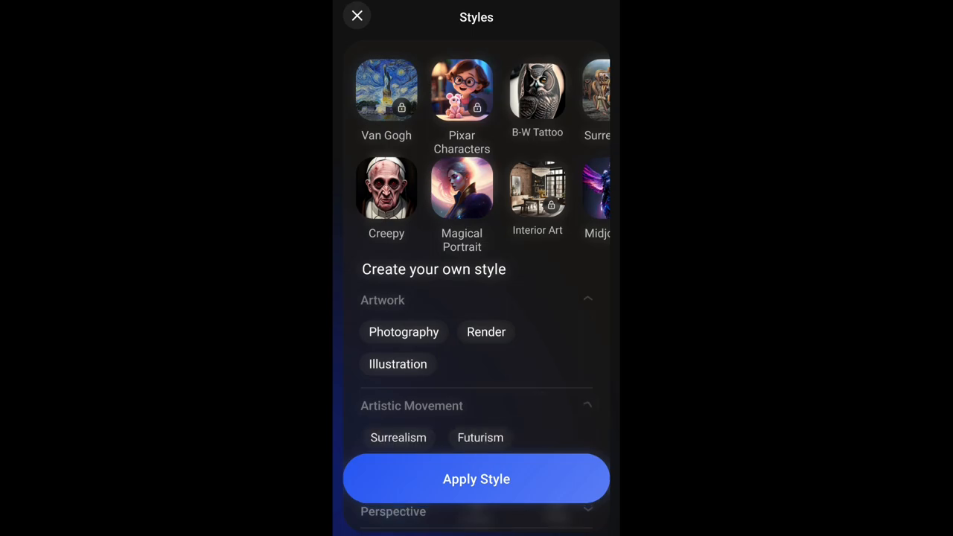
scroll(down, 3)
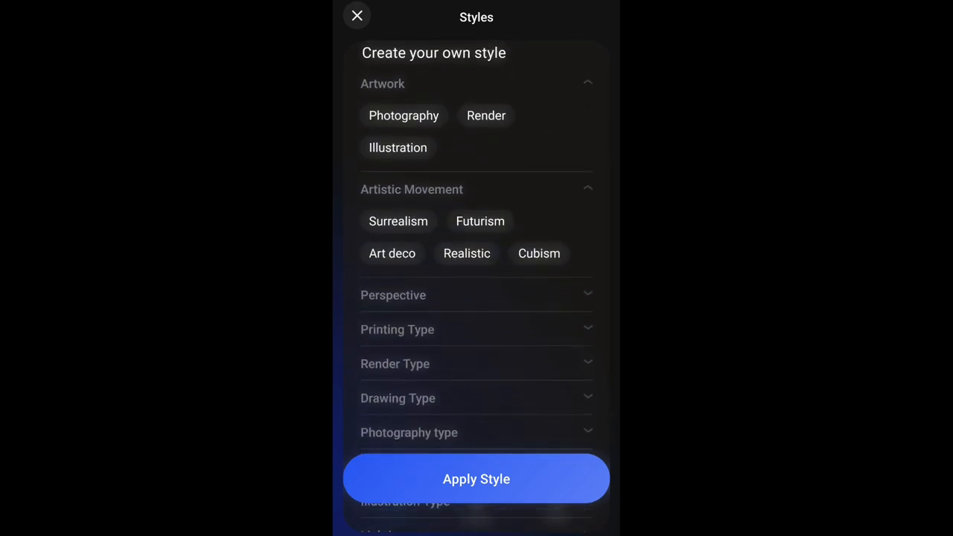
scroll(down, 3)
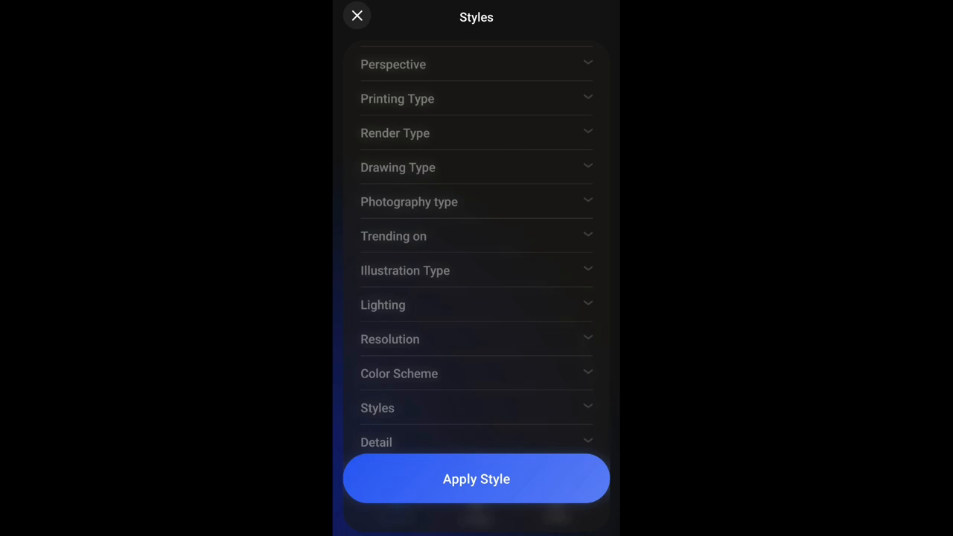
scroll(up, 3)
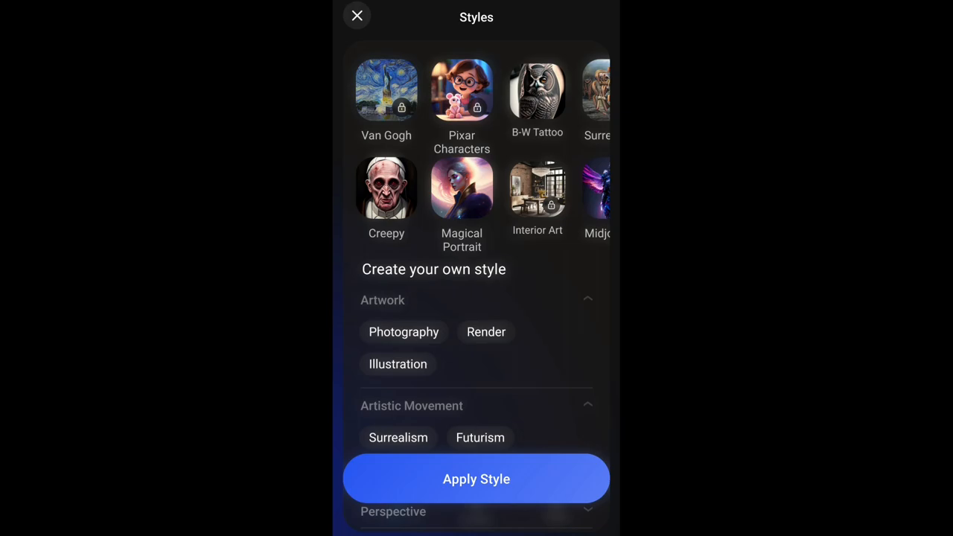
click(357, 15)
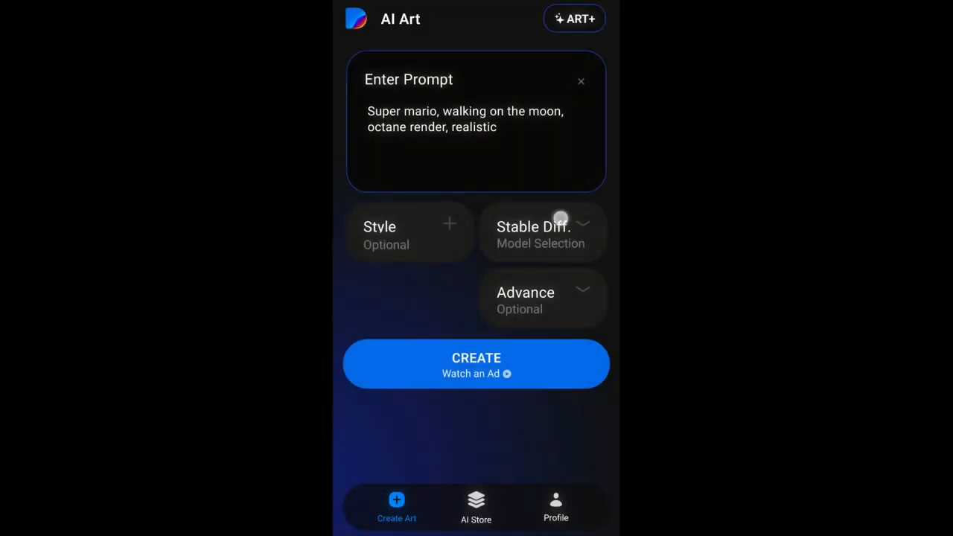
click(541, 235)
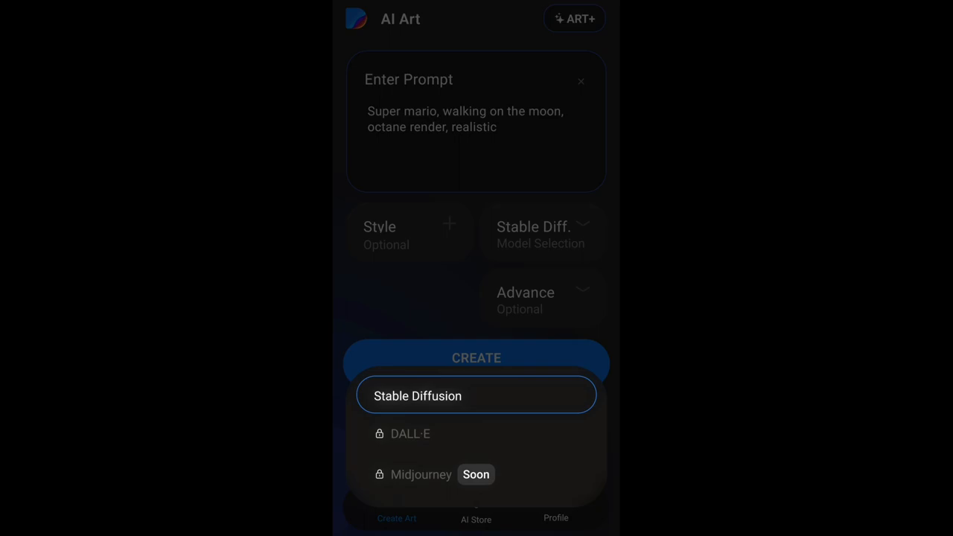
click(476, 434)
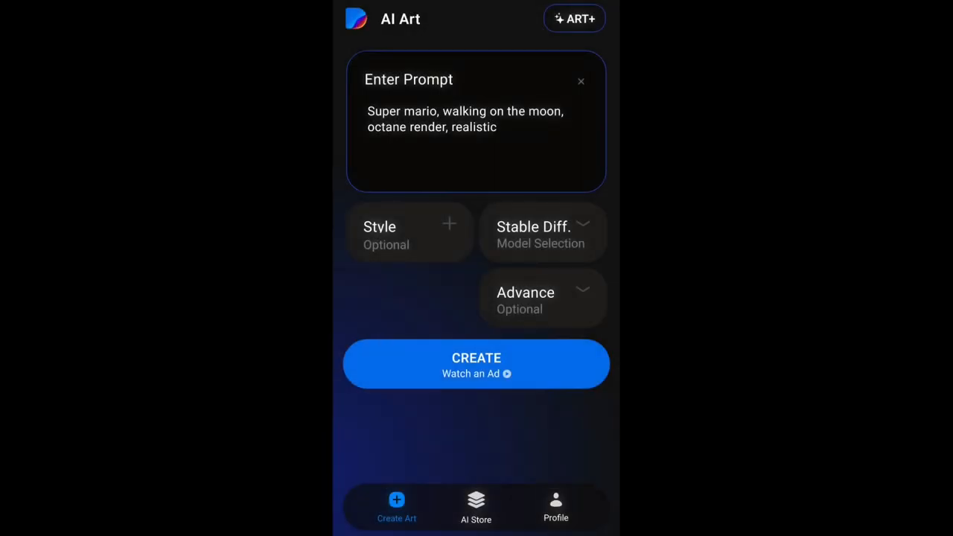
Try adding a reference image, answering the photo access request, then review the settings
click(542, 298)
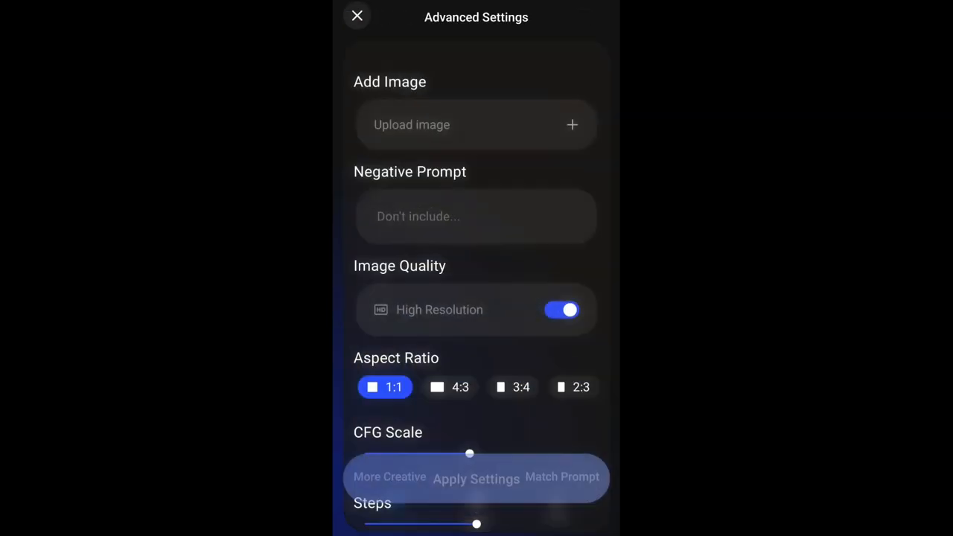
click(476, 124)
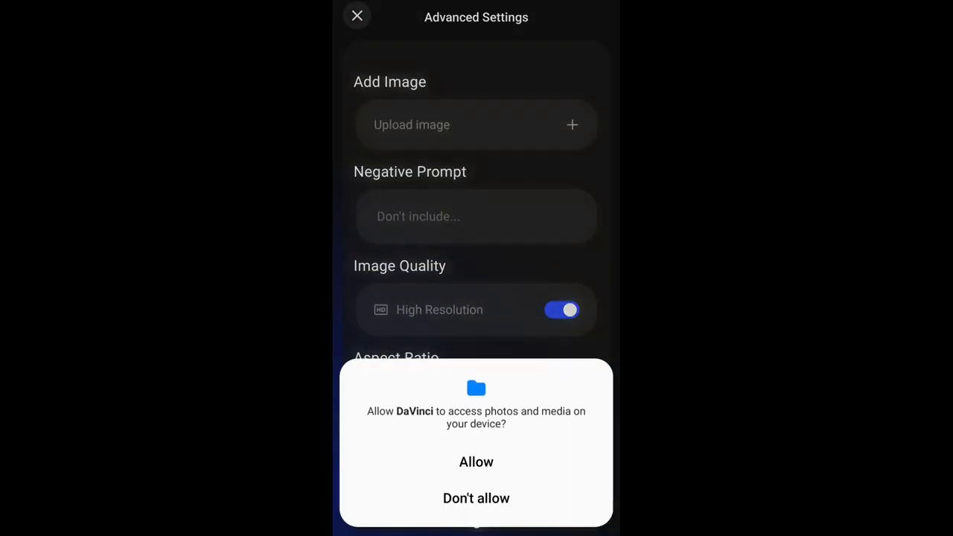
click(476, 462)
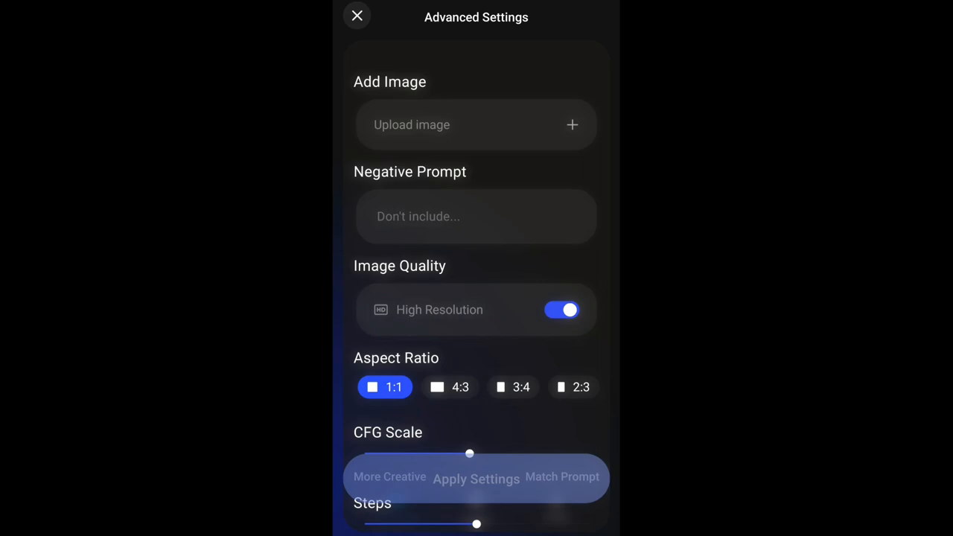
scroll(up, 3)
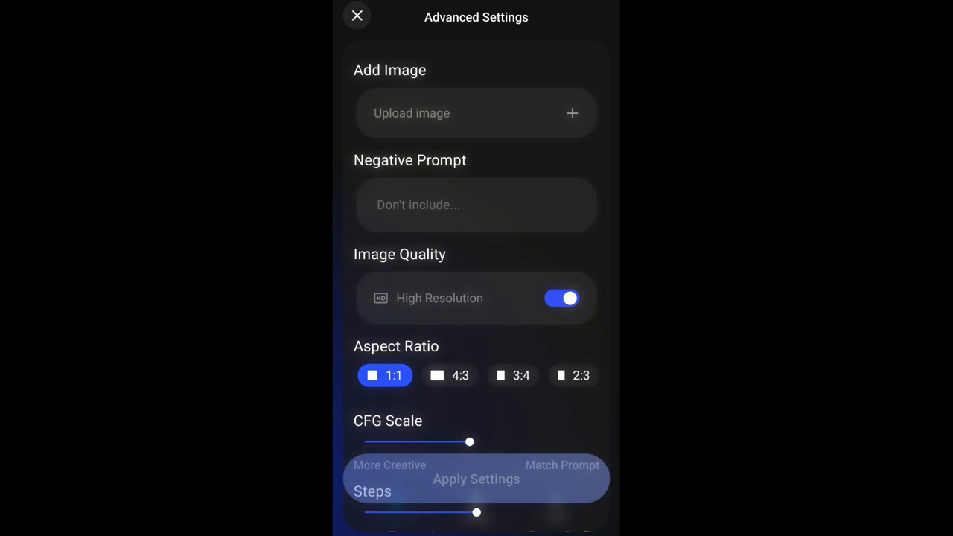
scroll(up, 3)
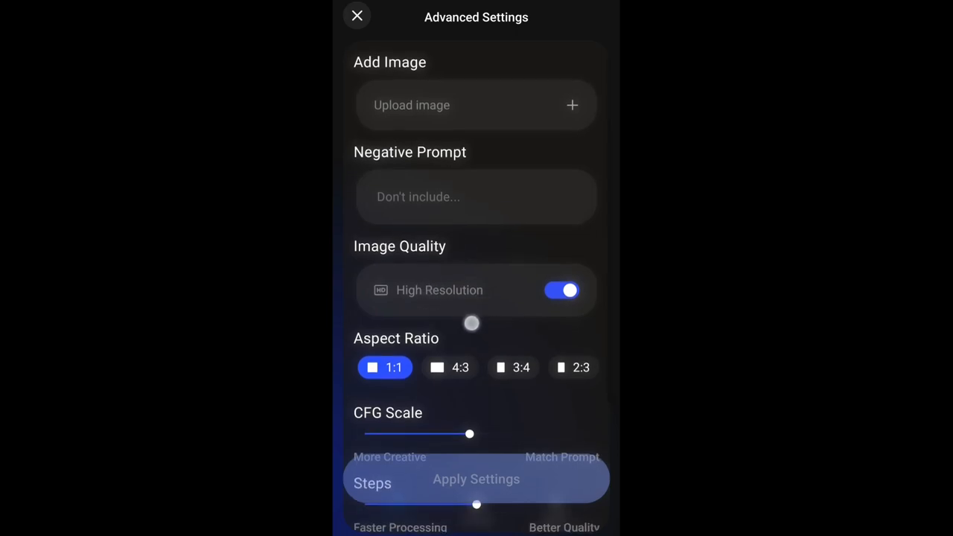
Switch off High Resolution output and apply the changed generation settings
scroll(down, 3)
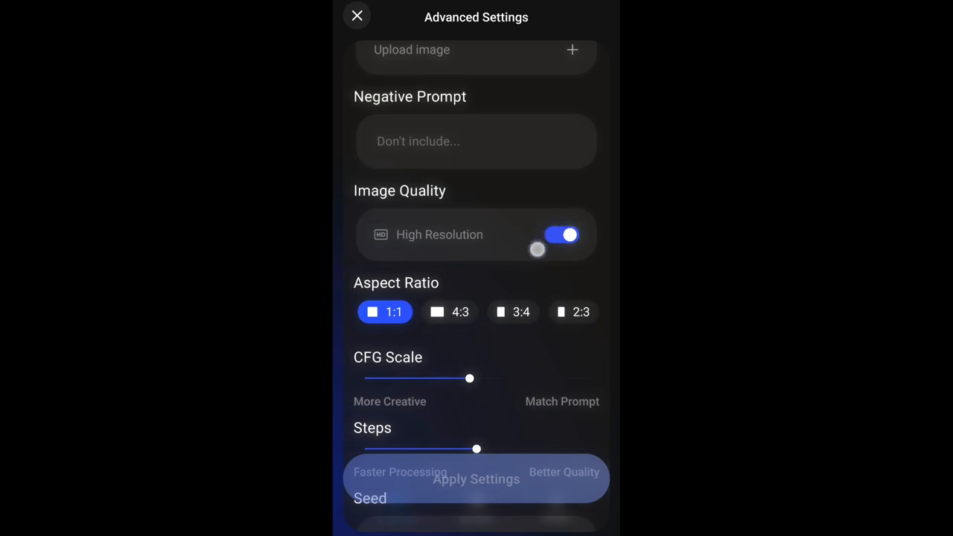
scroll(up, 3)
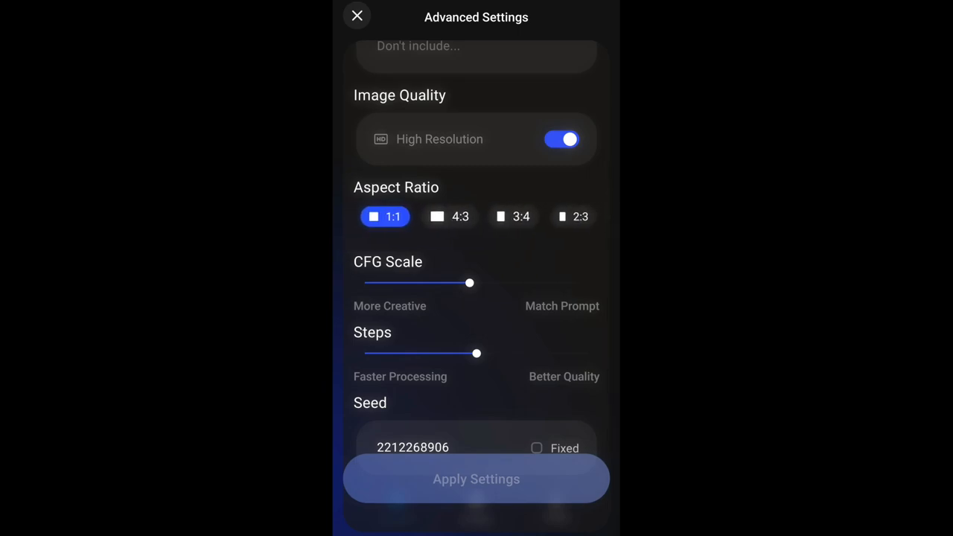
scroll(up, 3)
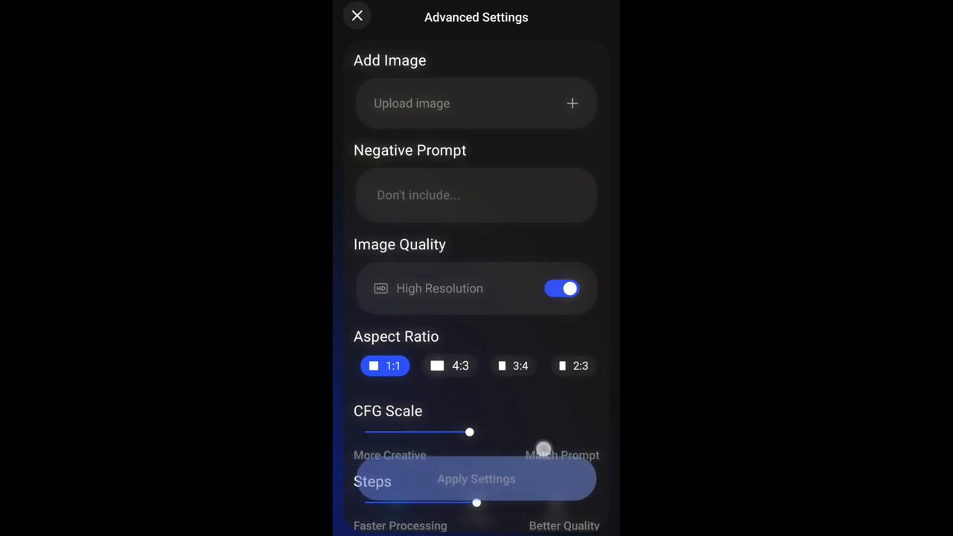
click(562, 289)
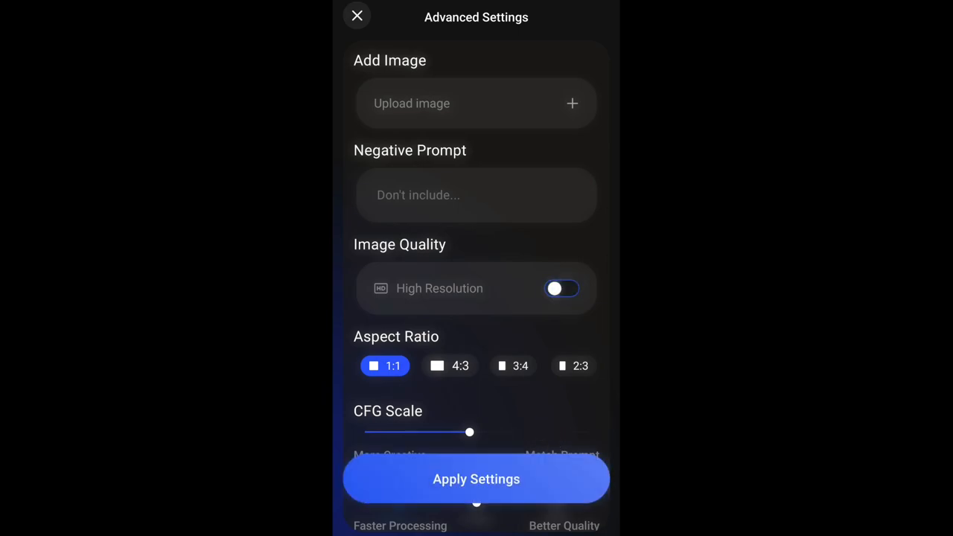
click(357, 15)
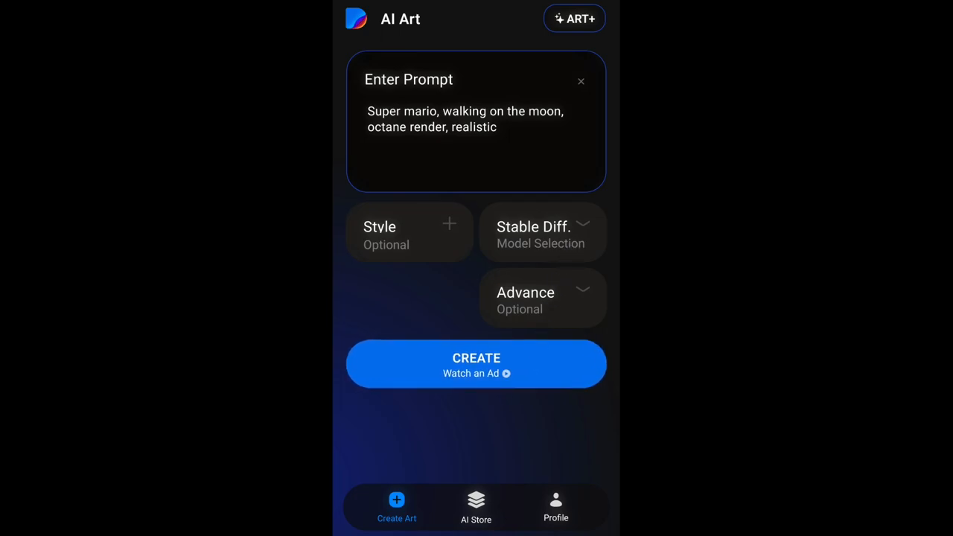
Start CREATE, dismiss the Remove Limits upgrade offer, and watch an ad to generate the Mario result
click(475, 364)
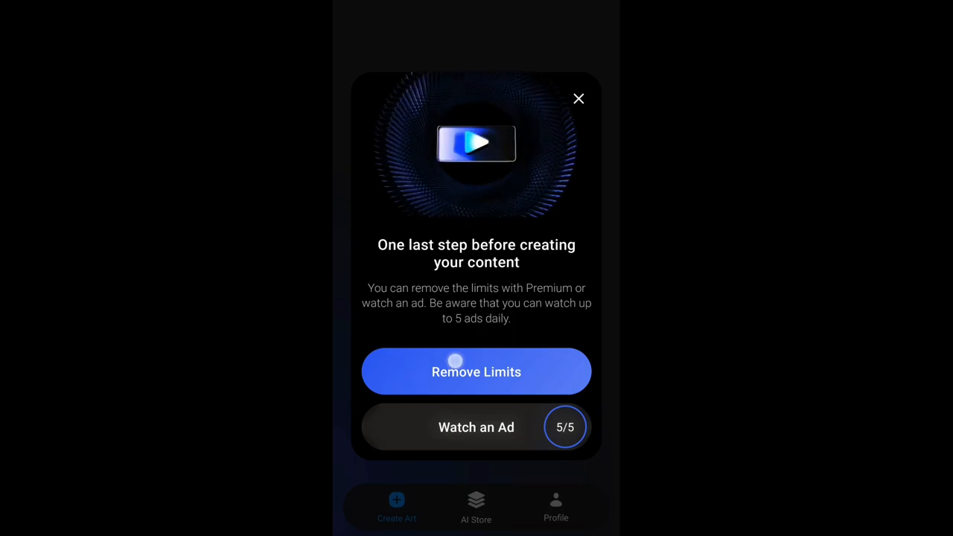
click(476, 371)
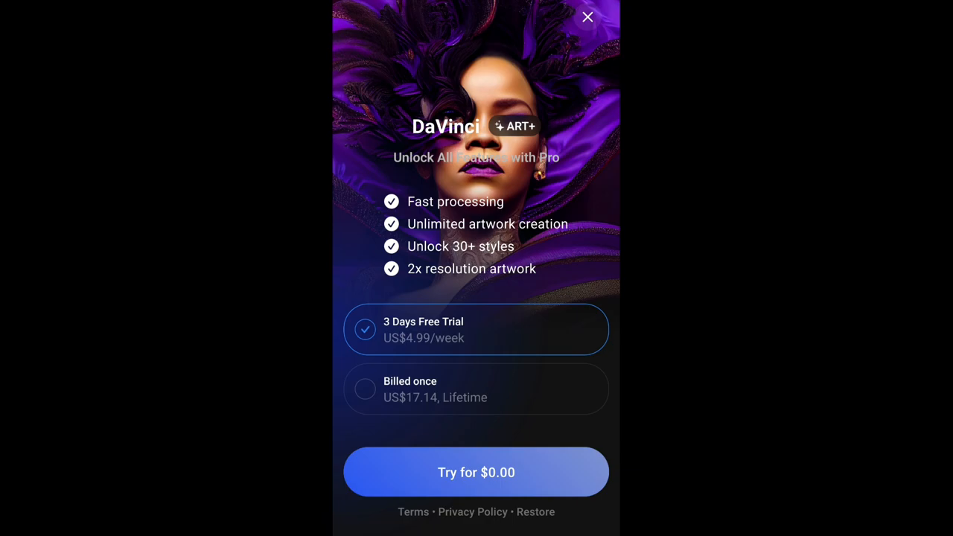
click(588, 17)
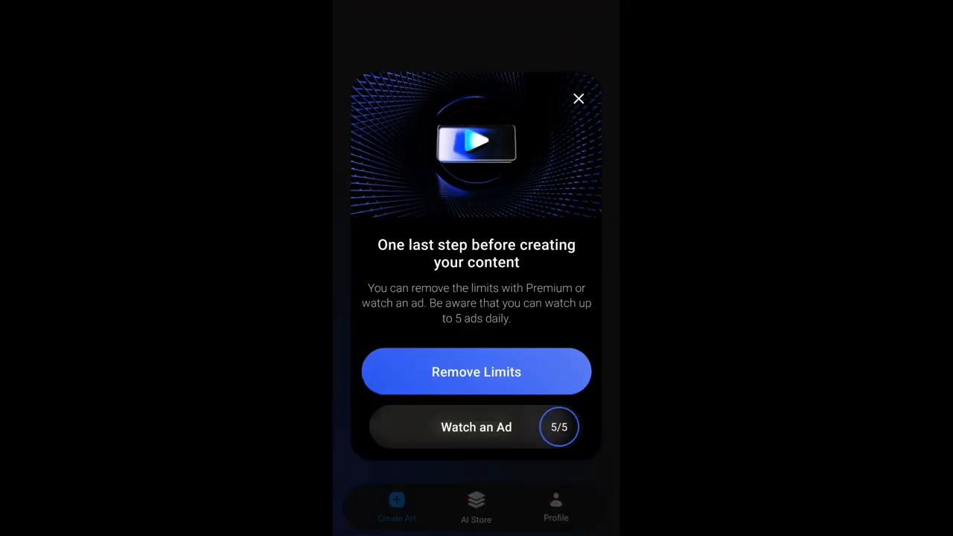
click(476, 427)
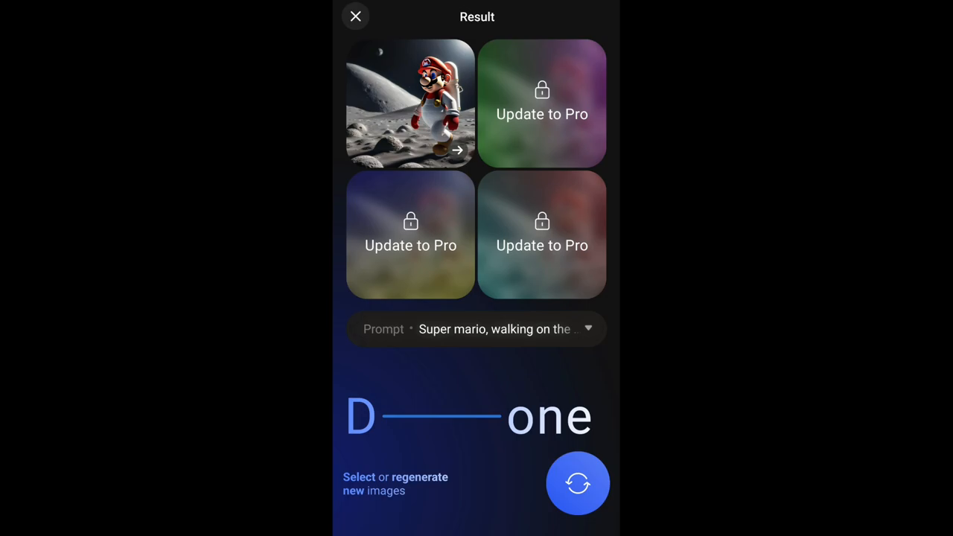
Close the Result screen and switch to the AI Store section
click(355, 16)
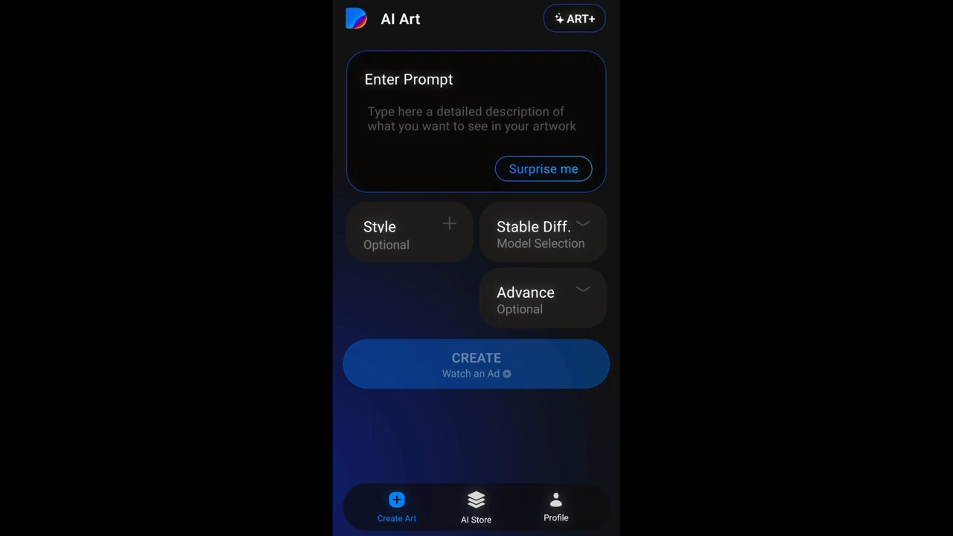
click(475, 507)
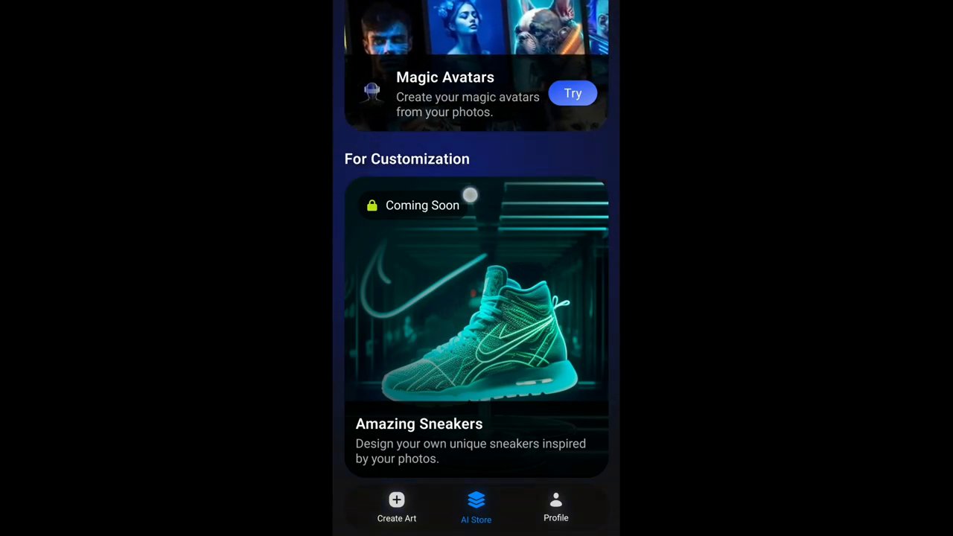
Enter Magic Avatars and scroll through categories like Artistic Expressions, Fantasy, Sci-Fi and Historical Echoes
scroll(down, 3)
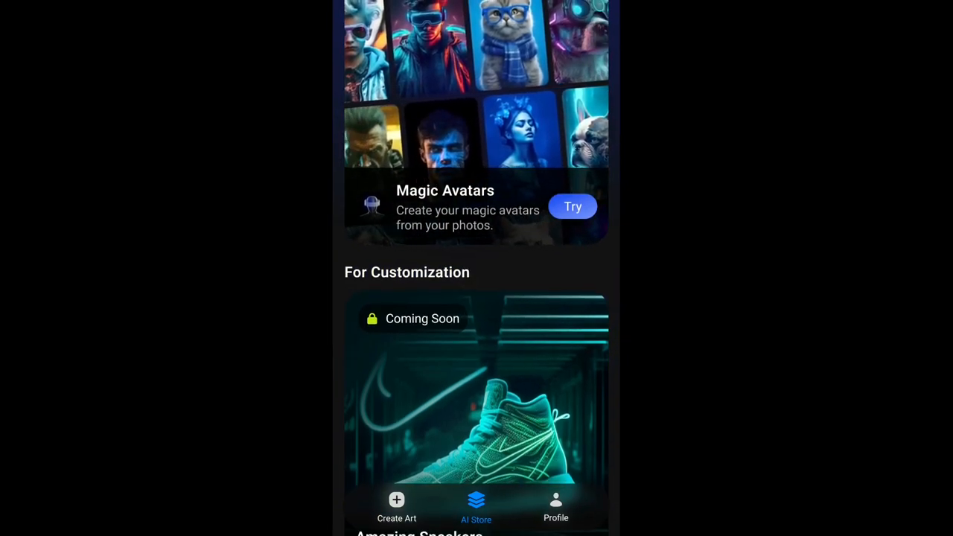
click(573, 207)
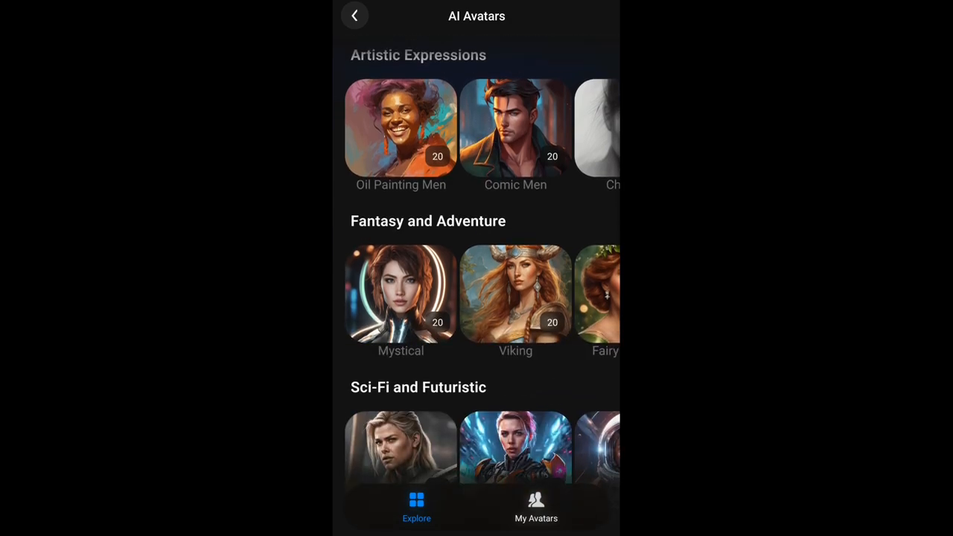
scroll(down, 3)
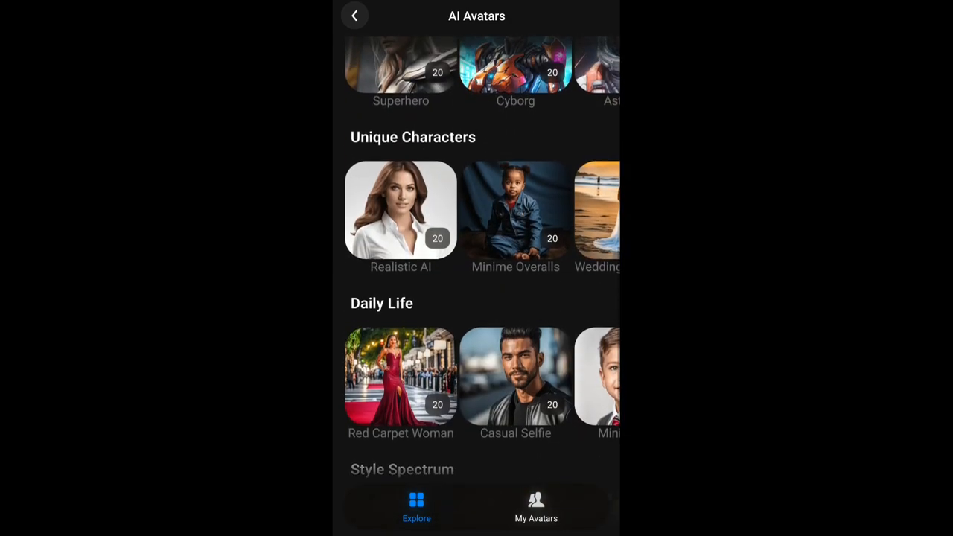
scroll(down, 3)
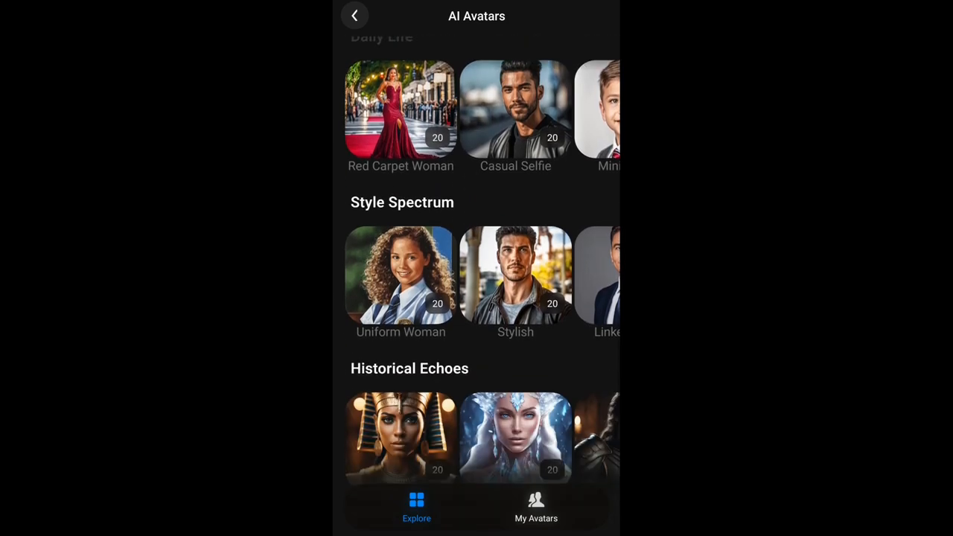
scroll(up, 3)
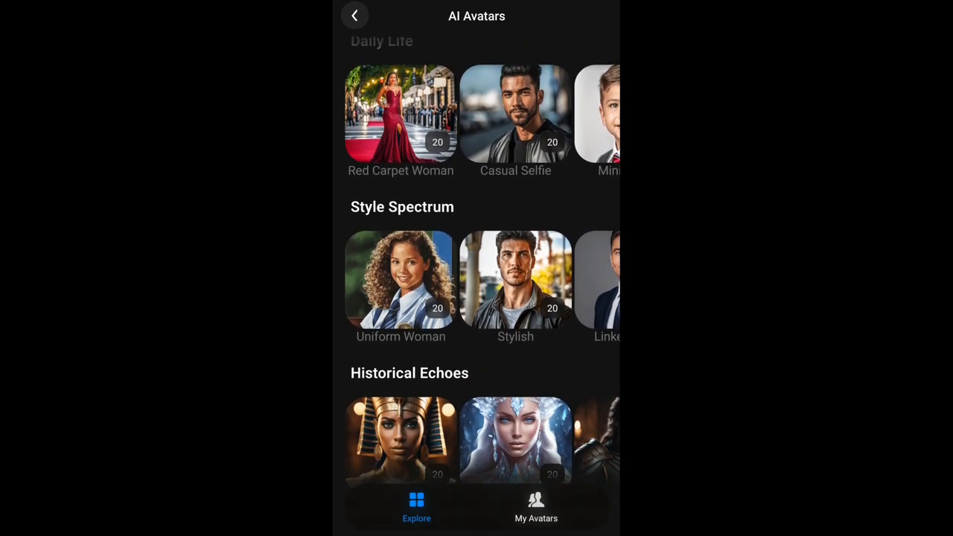
scroll(up, 3)
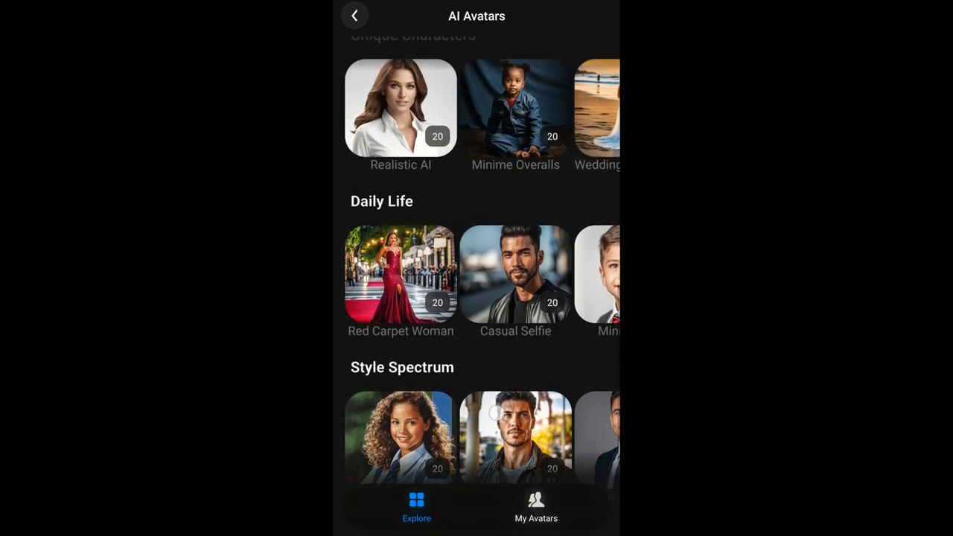
scroll(up, 3)
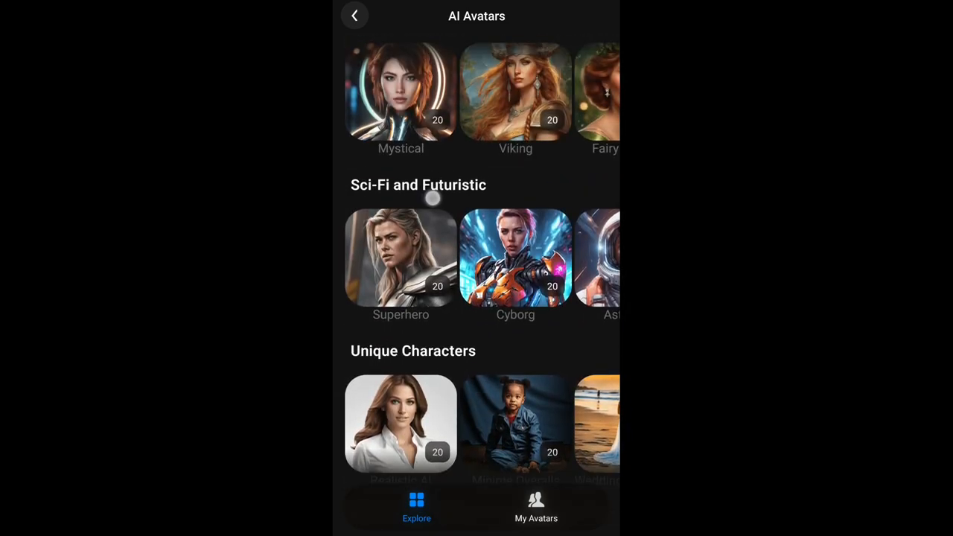
View the Mystical avatar pack and its Choose people photo-upload guidelines
click(400, 91)
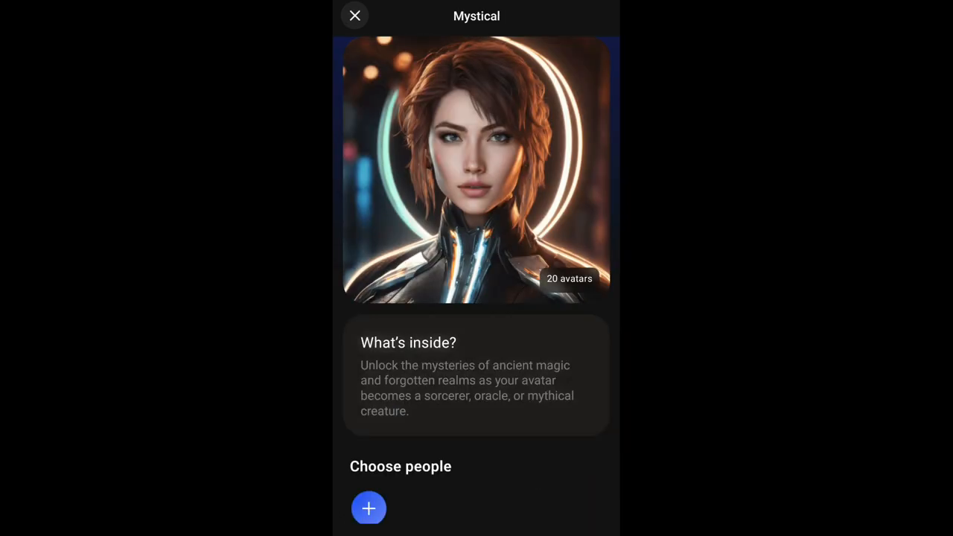
scroll(down, 3)
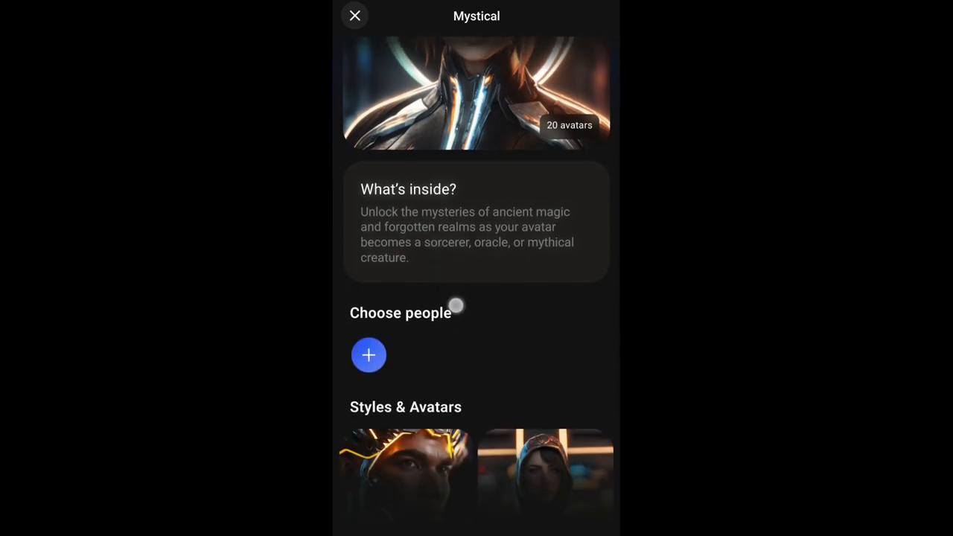
scroll(down, 3)
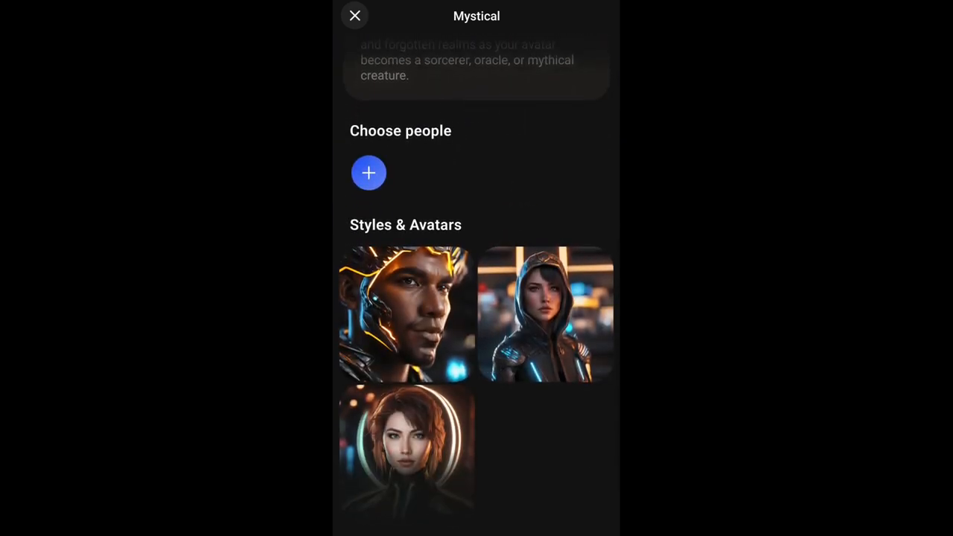
click(369, 173)
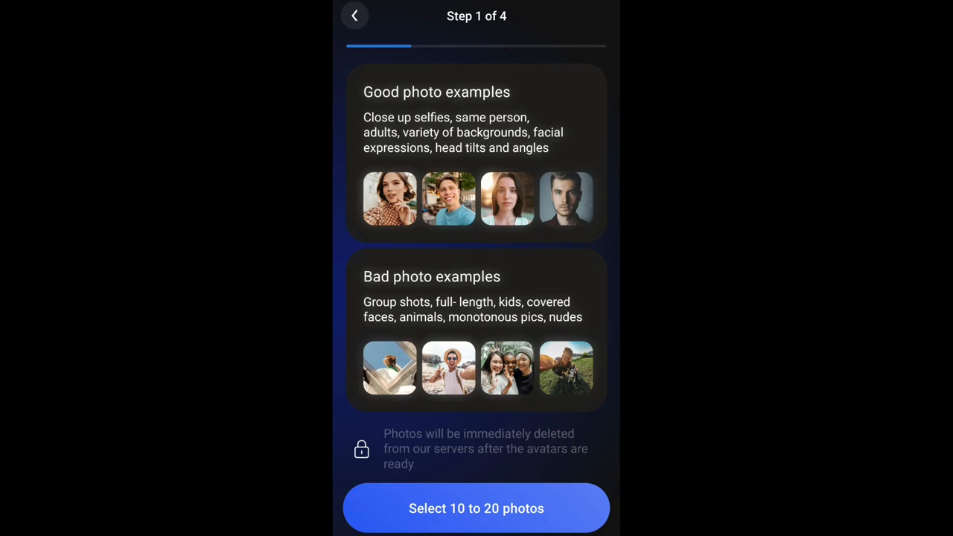
Back out of the guidelines and the Mystical pack to the AI Store
click(354, 15)
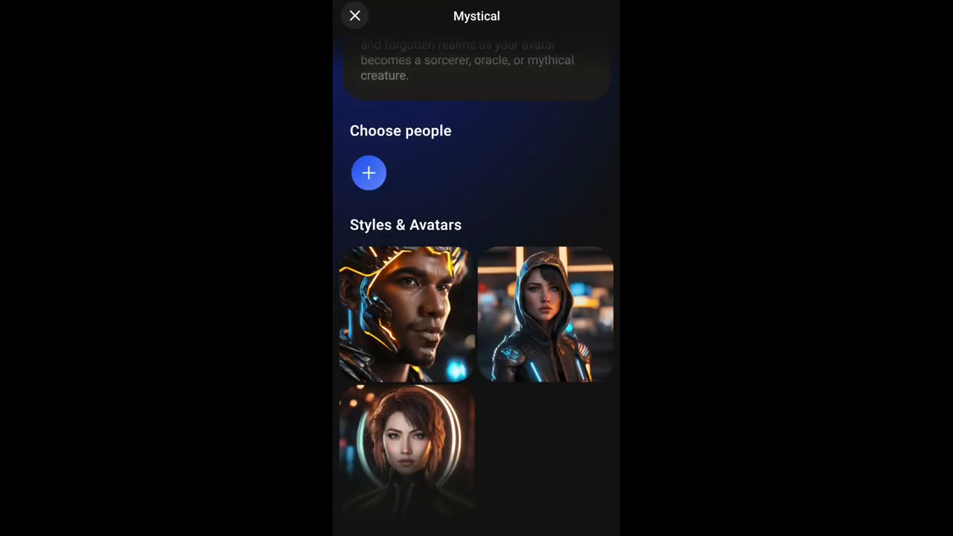
click(355, 15)
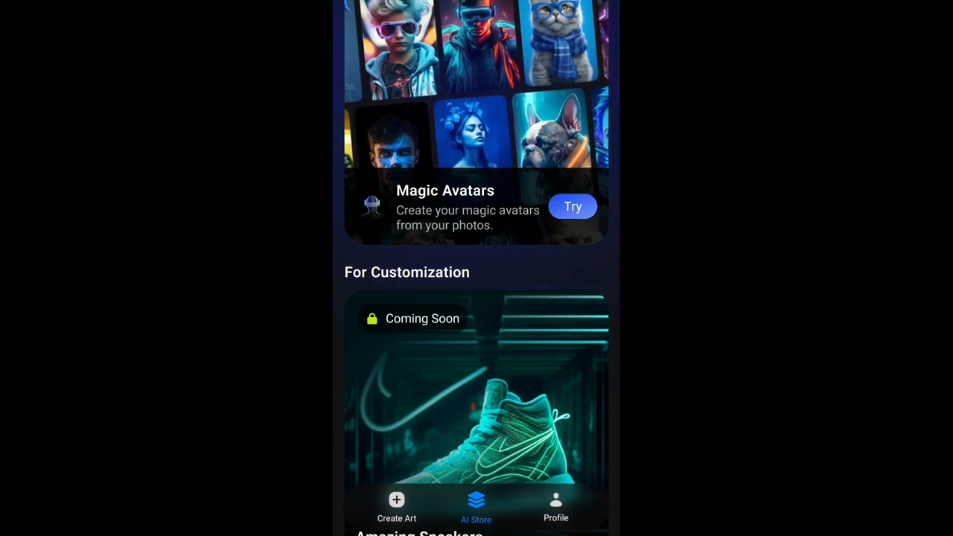
Check the Profile page and its Settings, then return to the Create Art screen
click(556, 506)
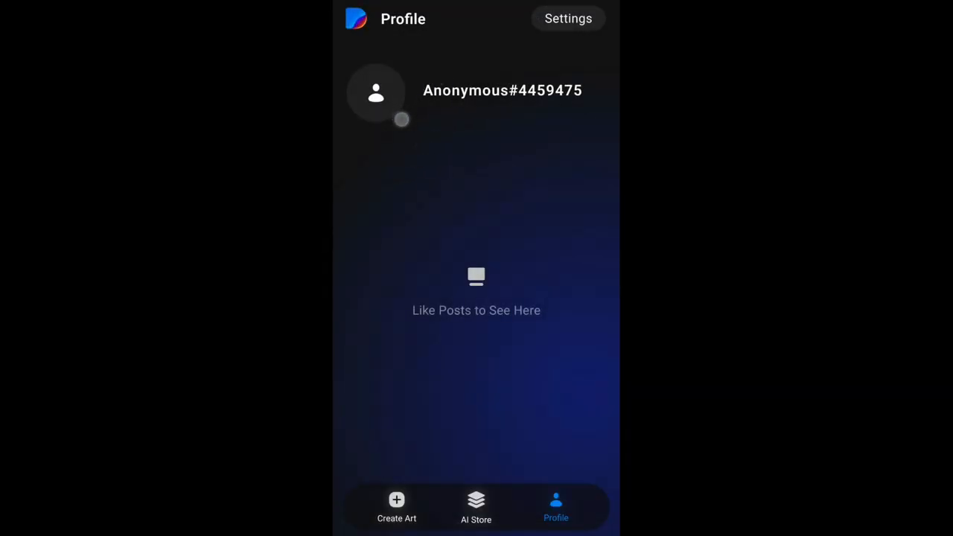
click(376, 91)
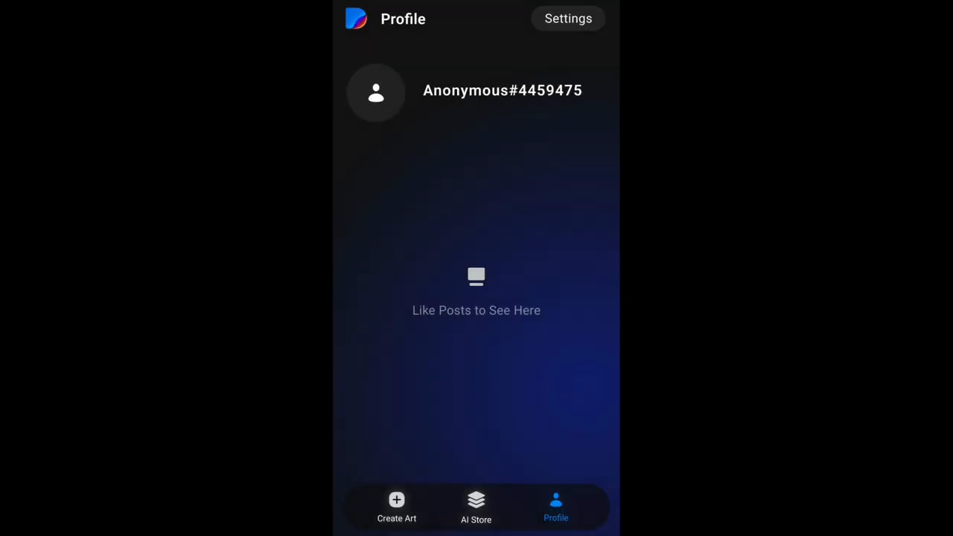
click(568, 18)
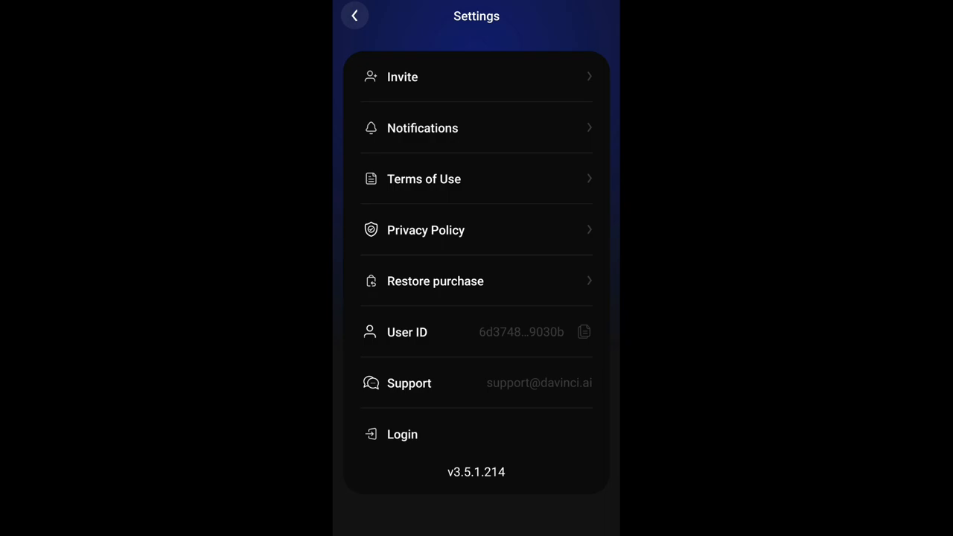
click(354, 15)
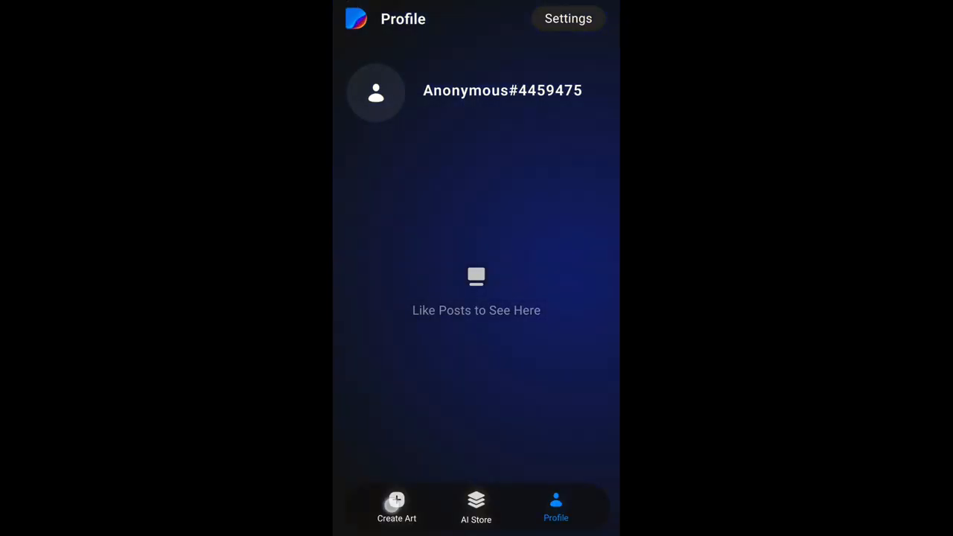
click(396, 507)
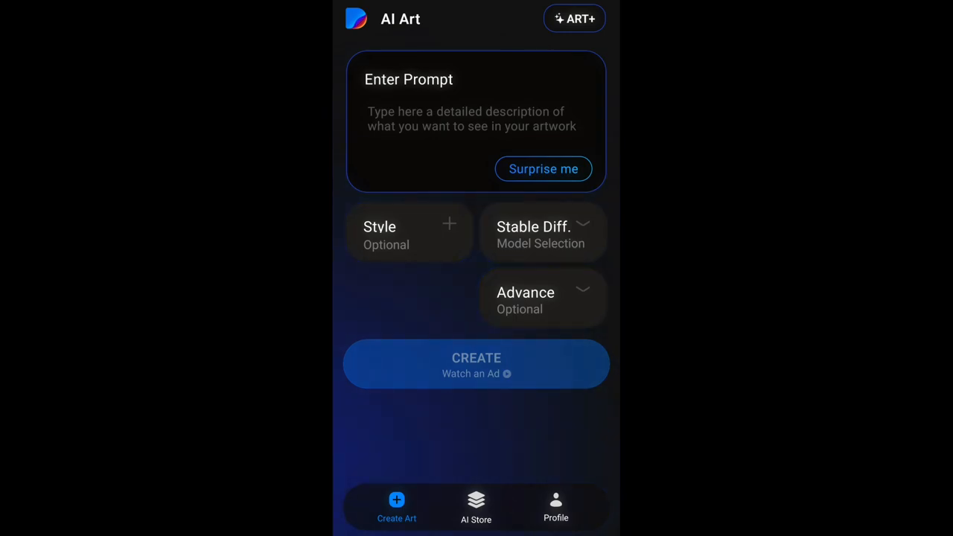